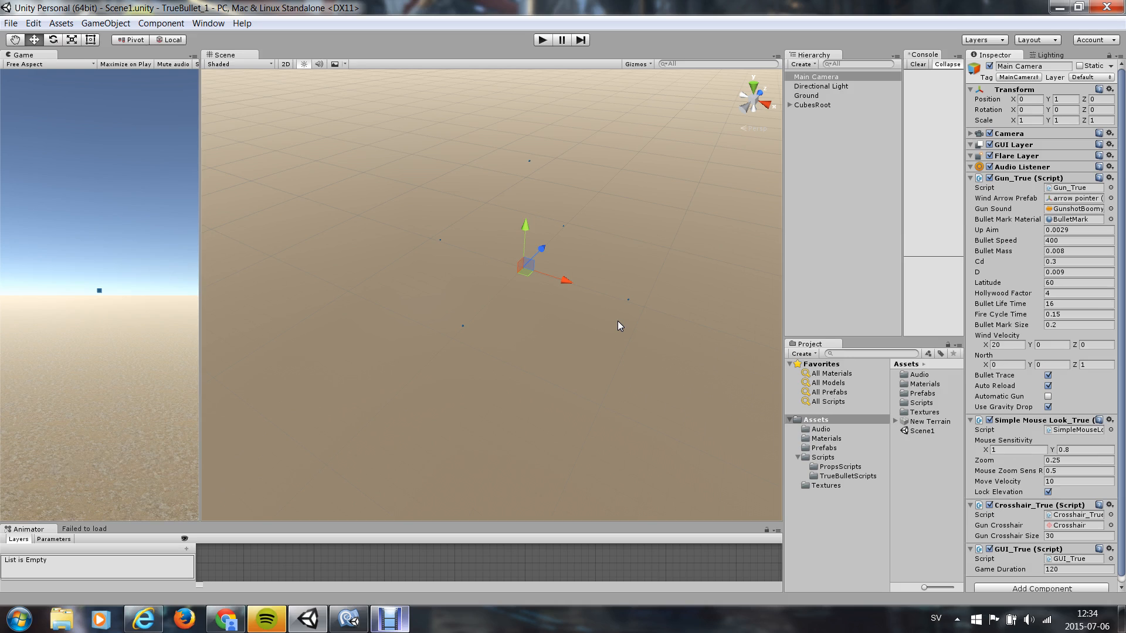
mouse_move(619, 281)
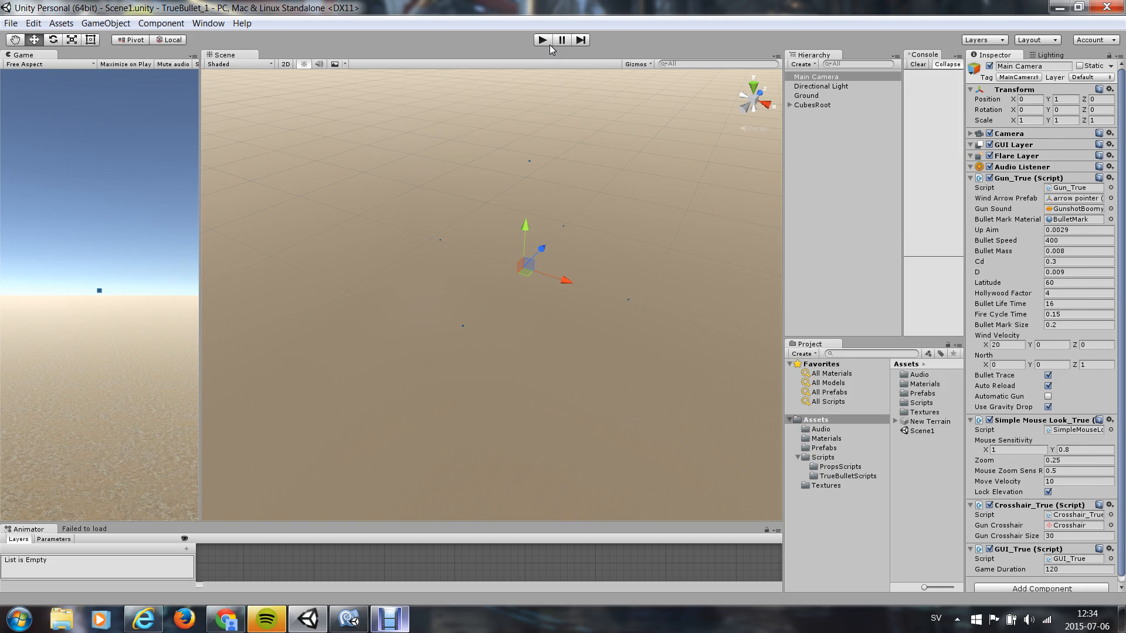
Step: Enter Play mode, inspect the CubesRoot target container, then reselect Main Camera
left_click(541, 40)
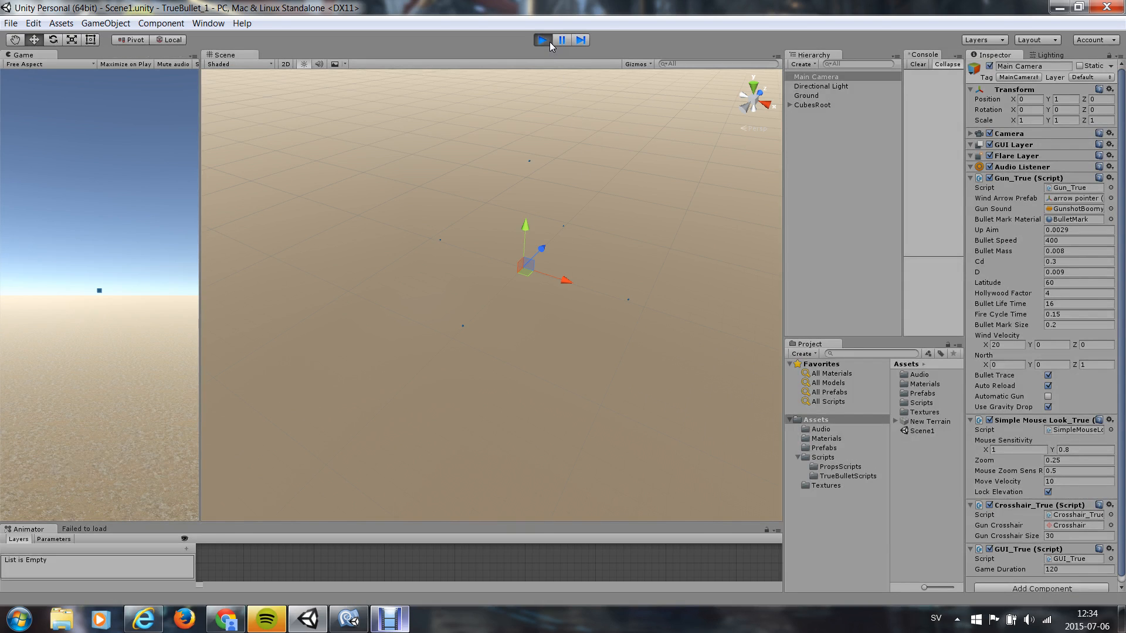
left_click(540, 40)
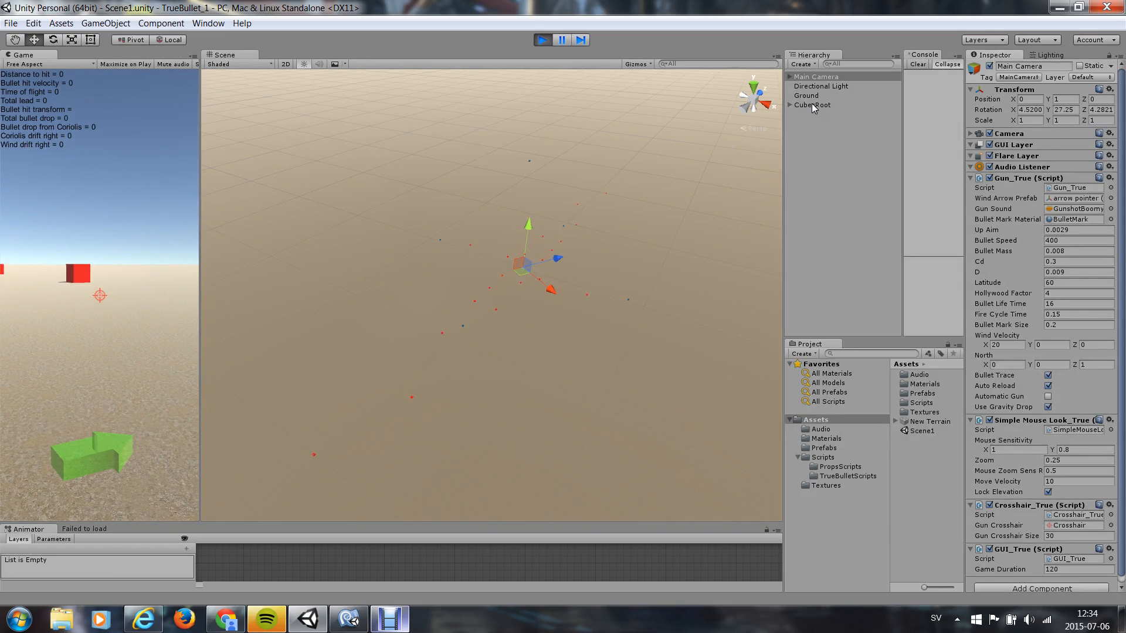
left_click(812, 105)
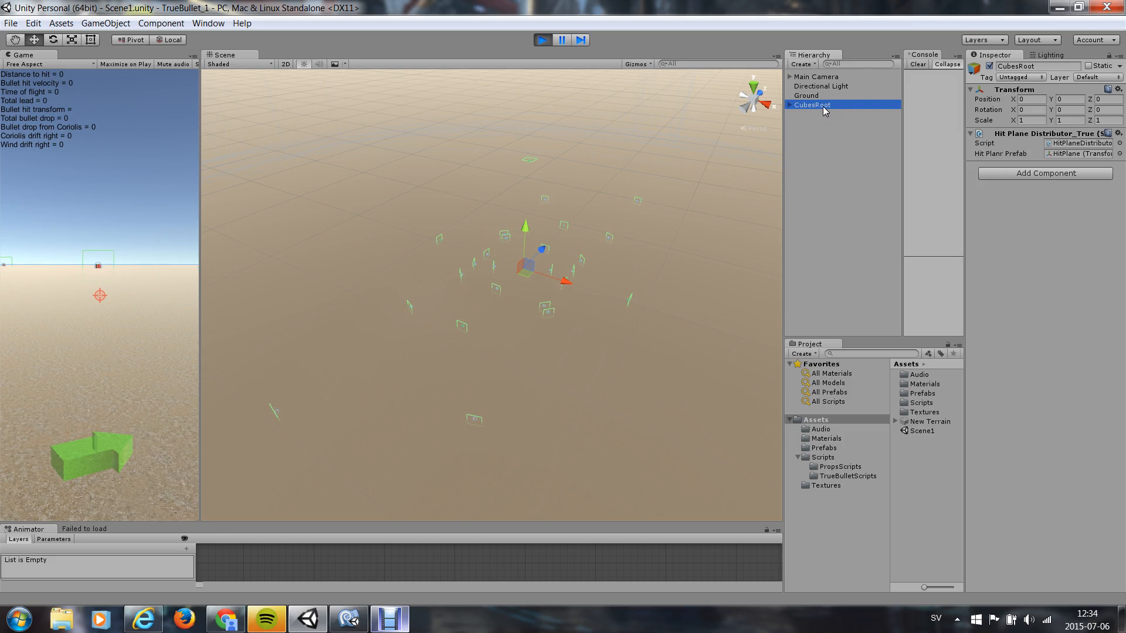
left_click(815, 76)
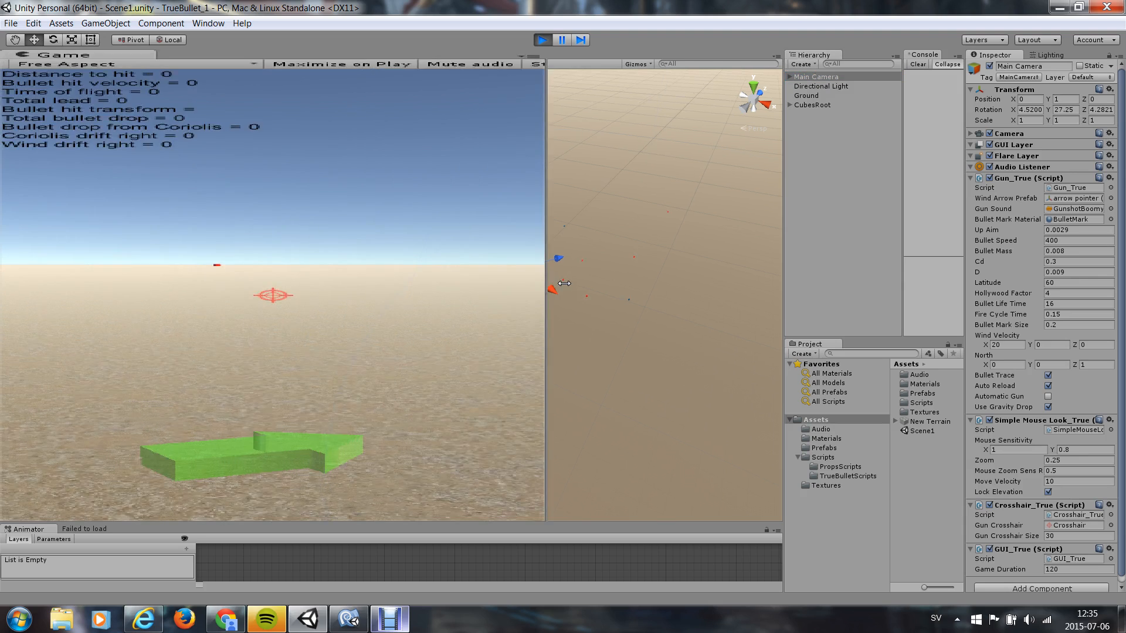
Step: Focus the Game view and fire shots at the red target cubes
left_click(542, 39)
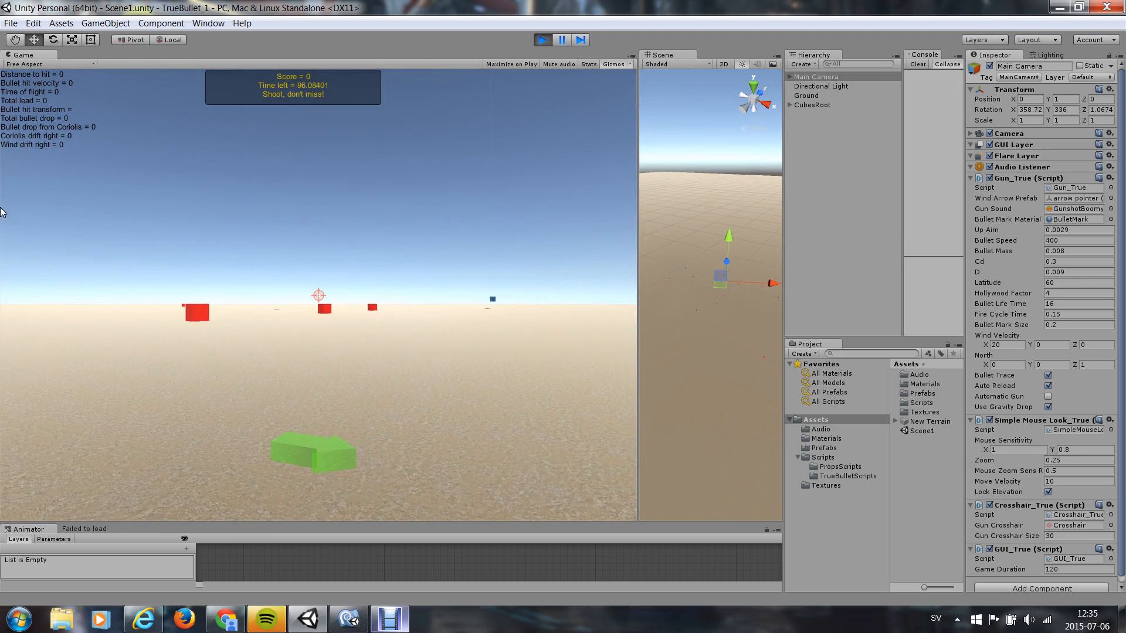
left_click(317, 295)
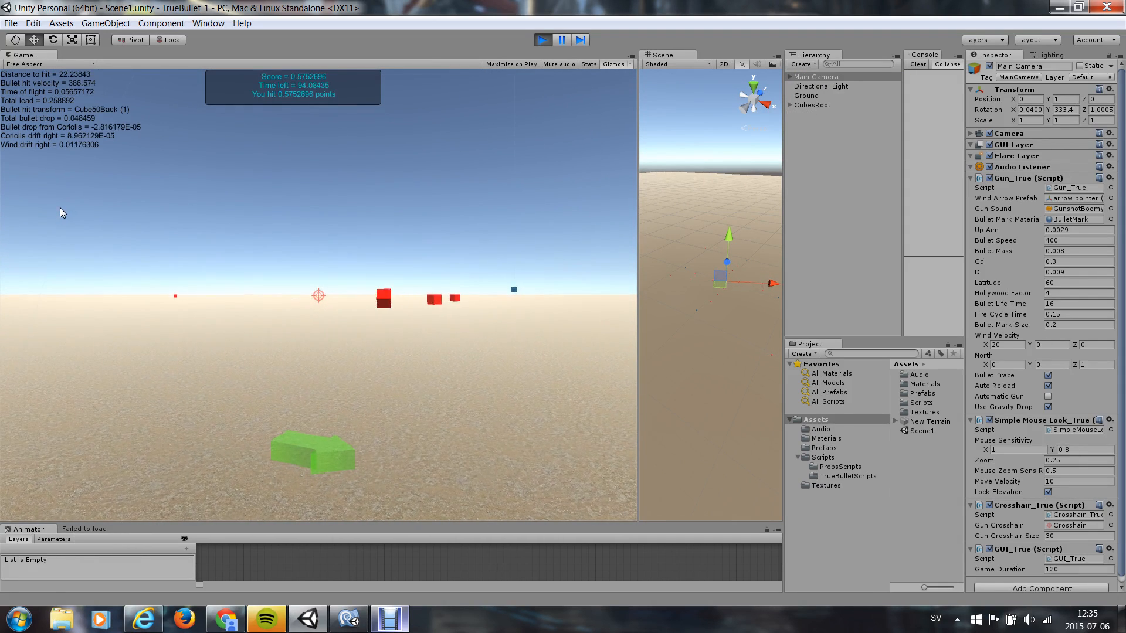
left_click(318, 294)
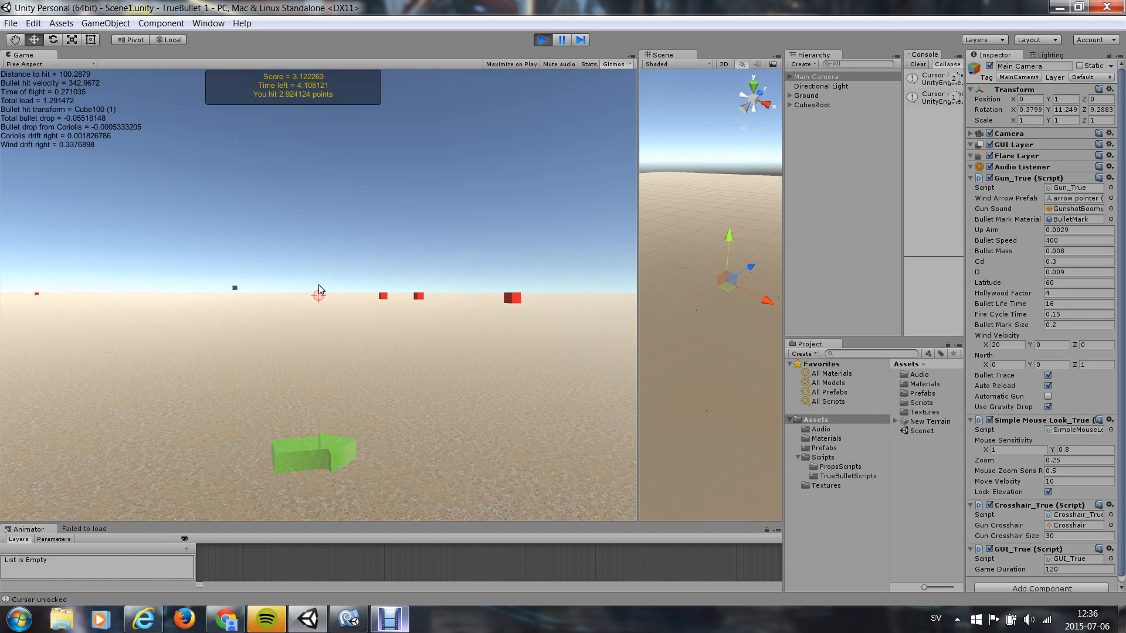
Step: Fire at the cubes until the timer hits zero, showing final score 1.12
left_click(318, 291)
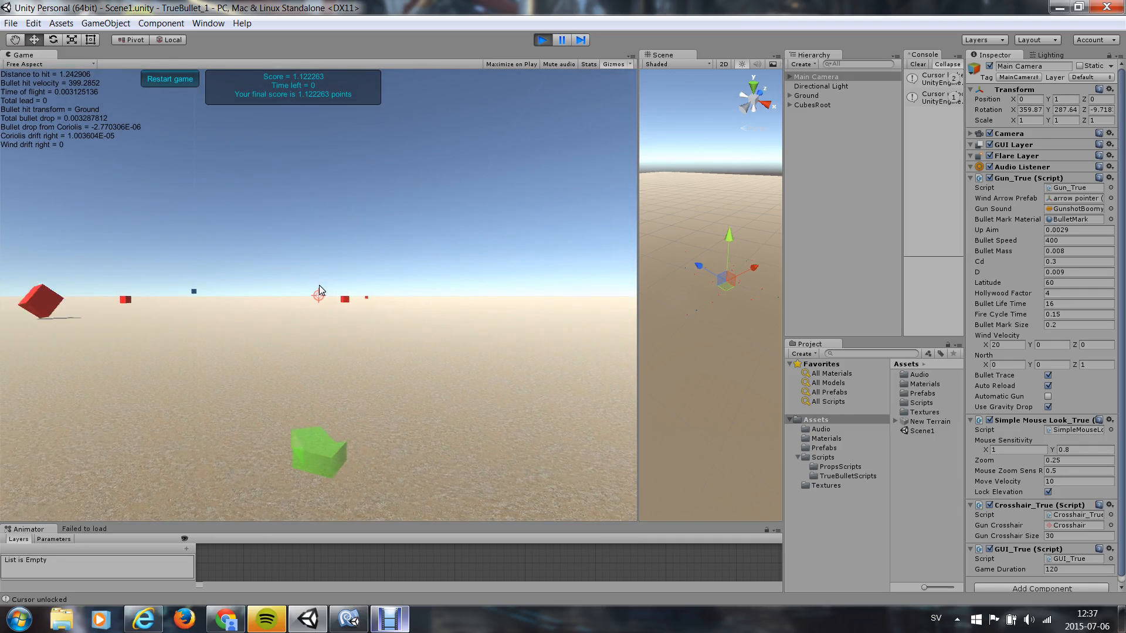
Step: Fire two more bullets after time runs out, hitting Cube60 at about 57 meters
left_click(319, 290)
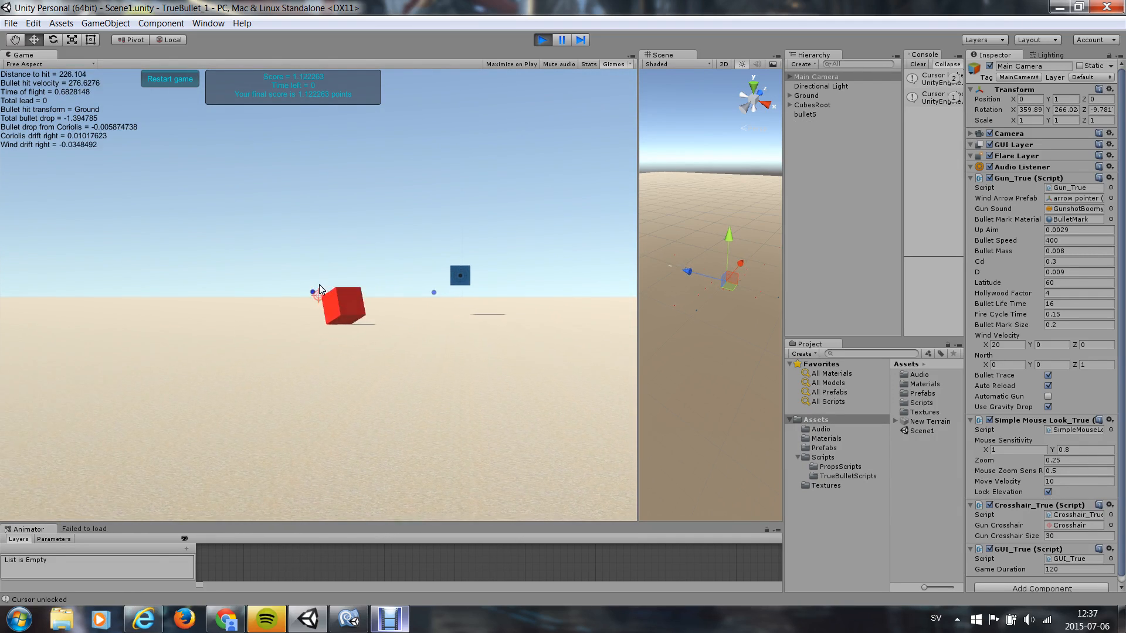
left_click(320, 290)
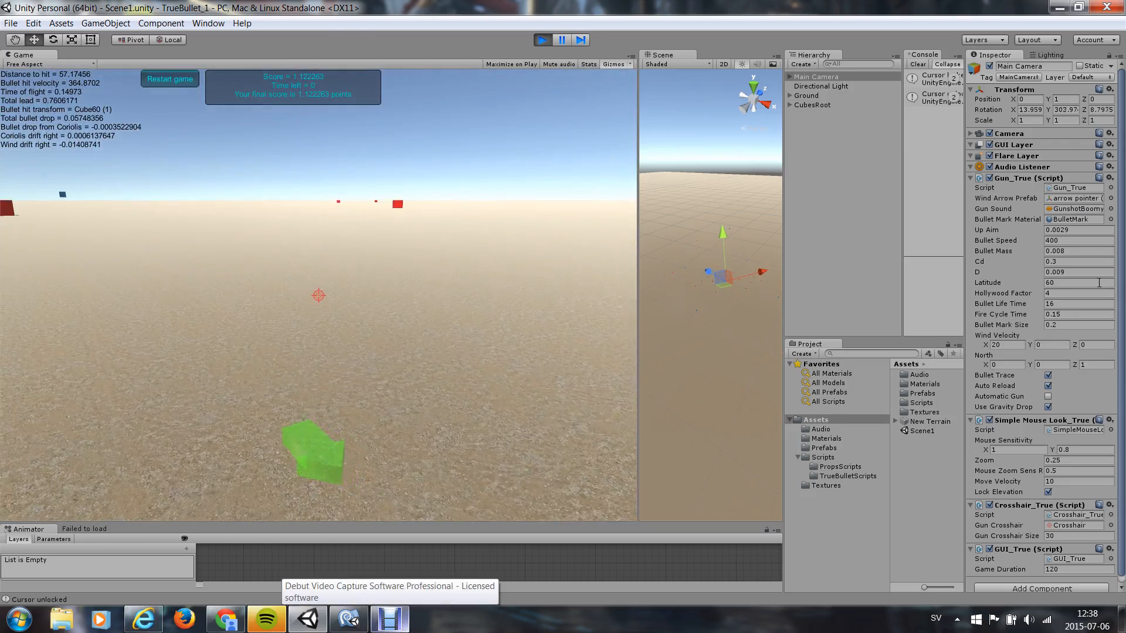
mouse_move(317, 295)
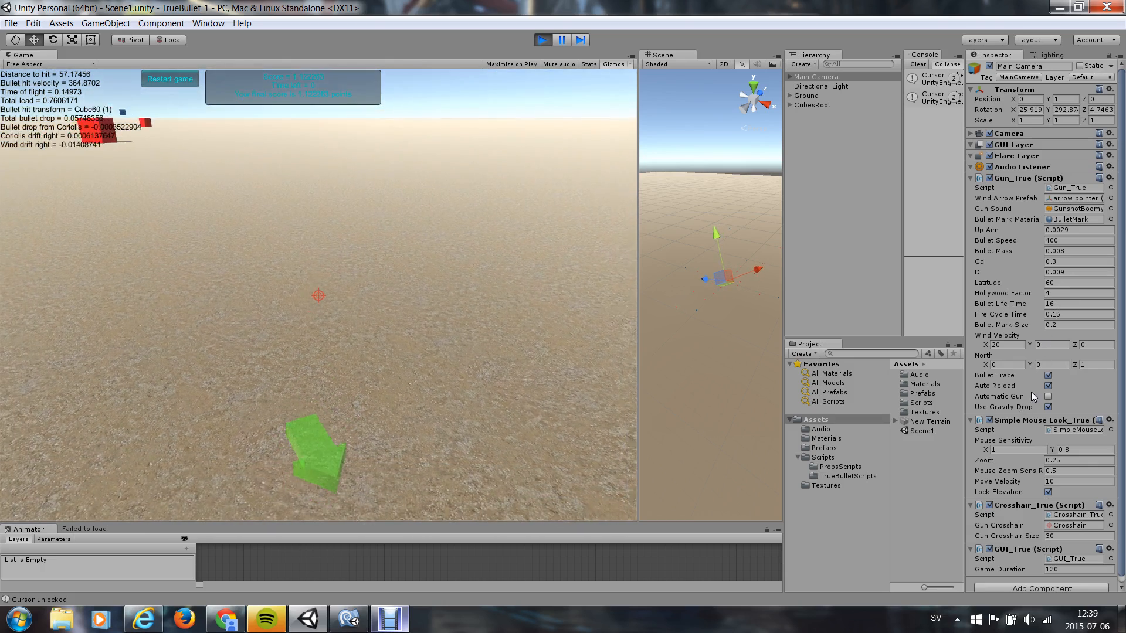
Step: Enable Automatic Gun in the Gun_True script on Main Camera
left_click(1047, 397)
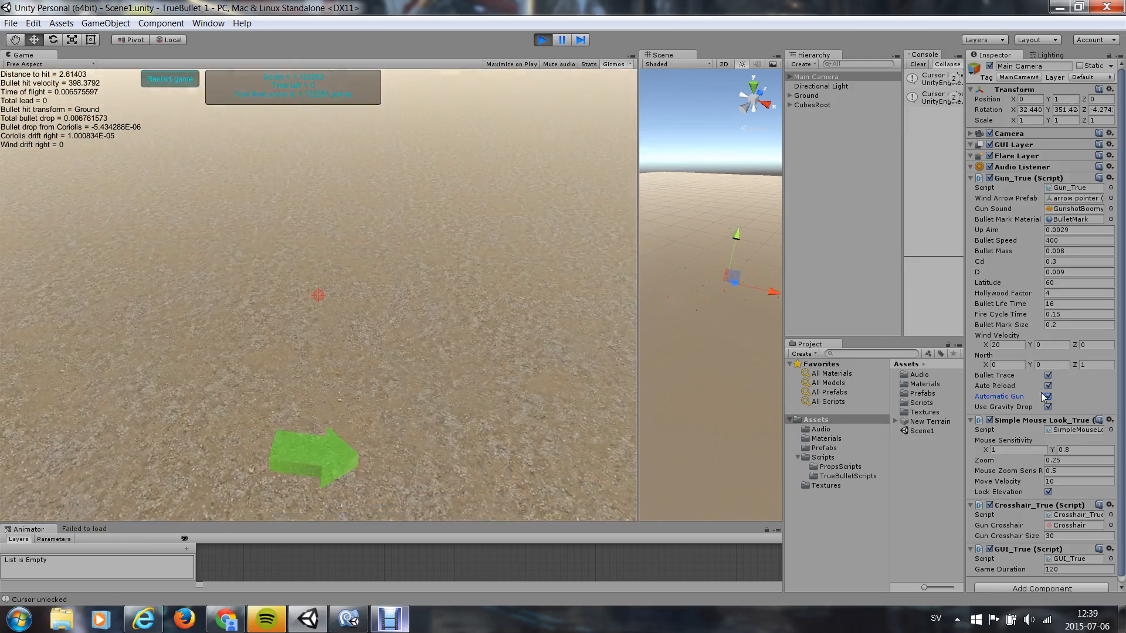
Step: Toggle the Automatic Gun checkbox, leaving it unchecked for single-shot fire
left_click(1047, 407)
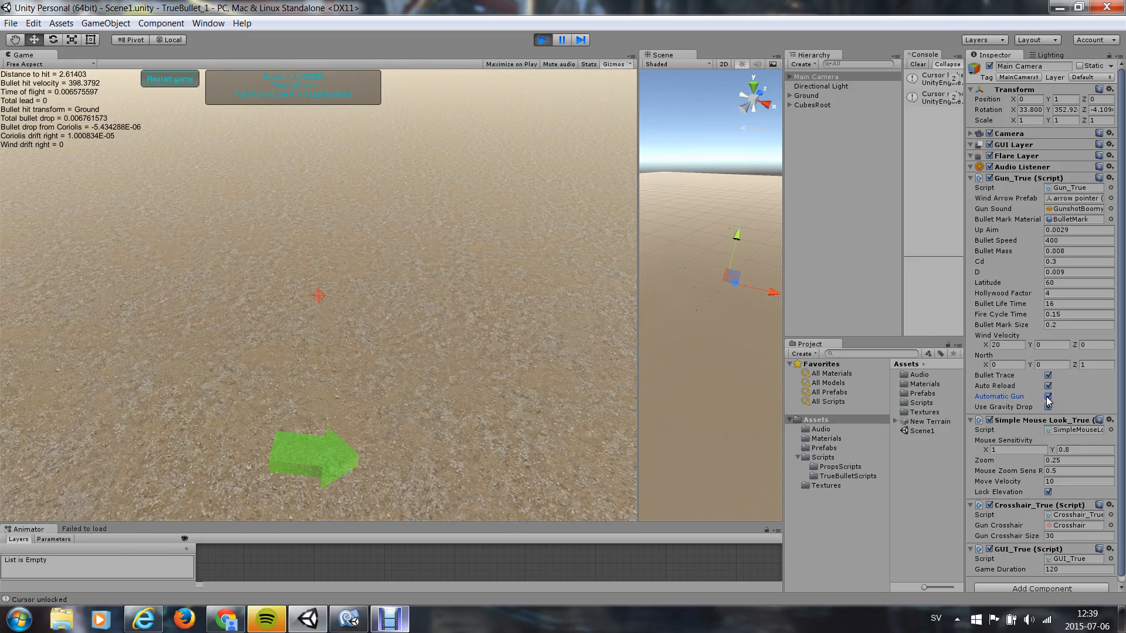
left_click(1048, 396)
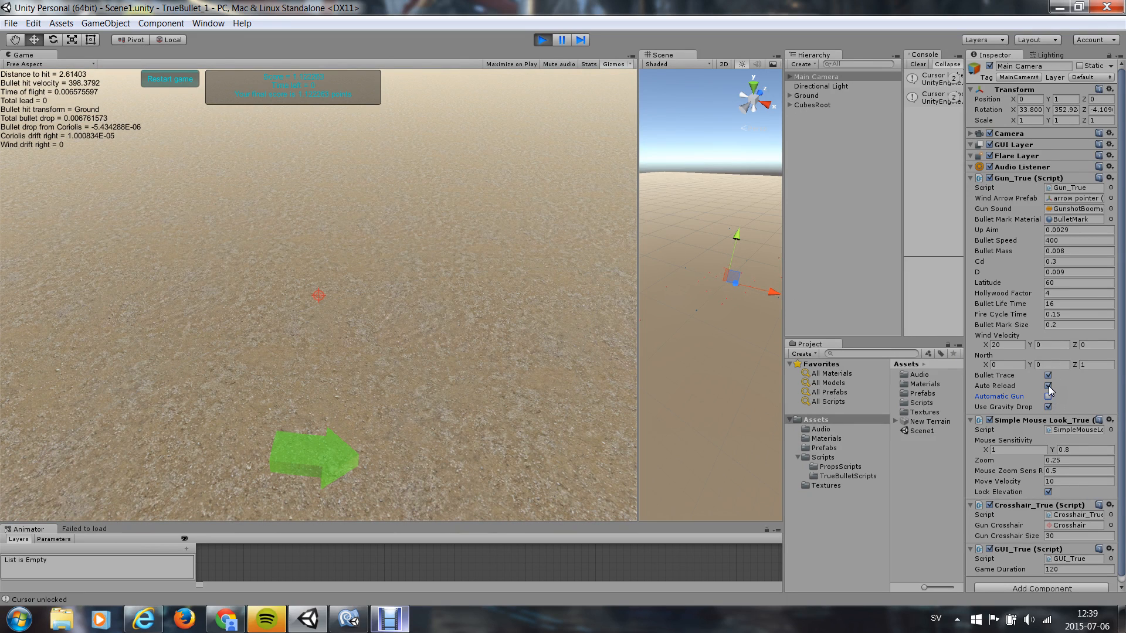
left_click(1047, 395)
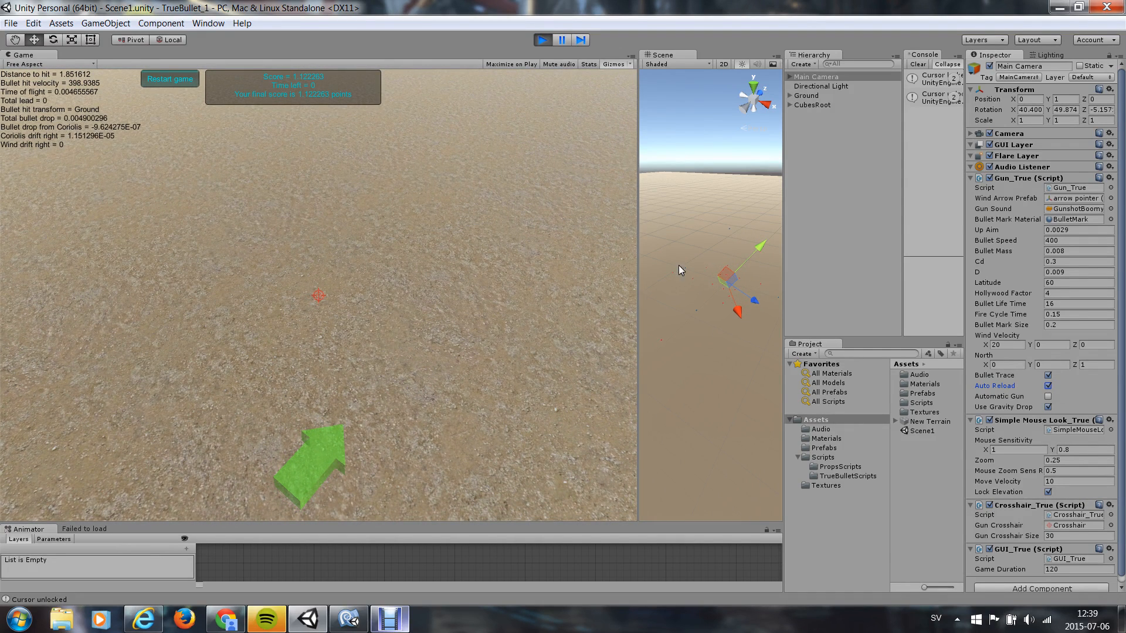
mouse_move(709, 297)
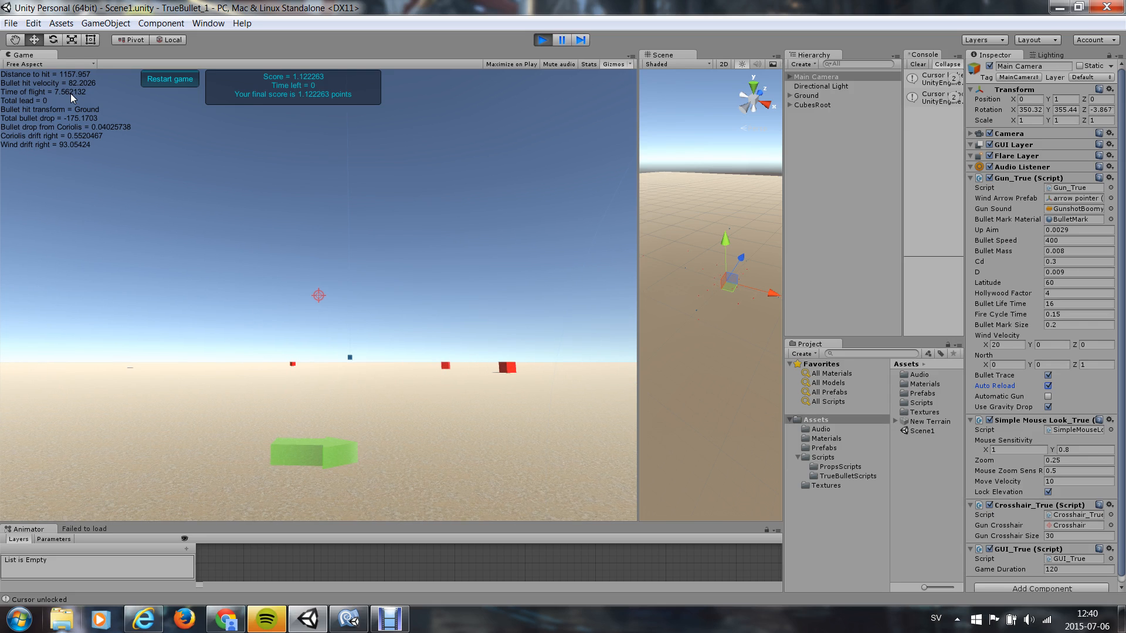
mouse_move(242, 259)
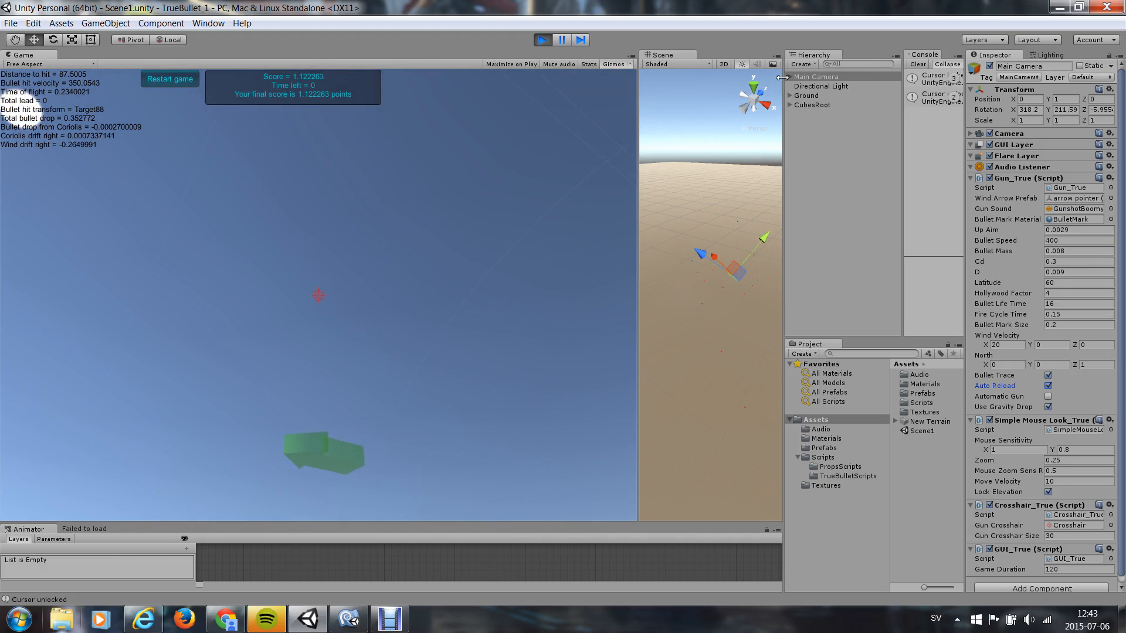
Step: Expand Main Camera to list its audio marker, wind arrow clone and eight bullets
left_click(789, 76)
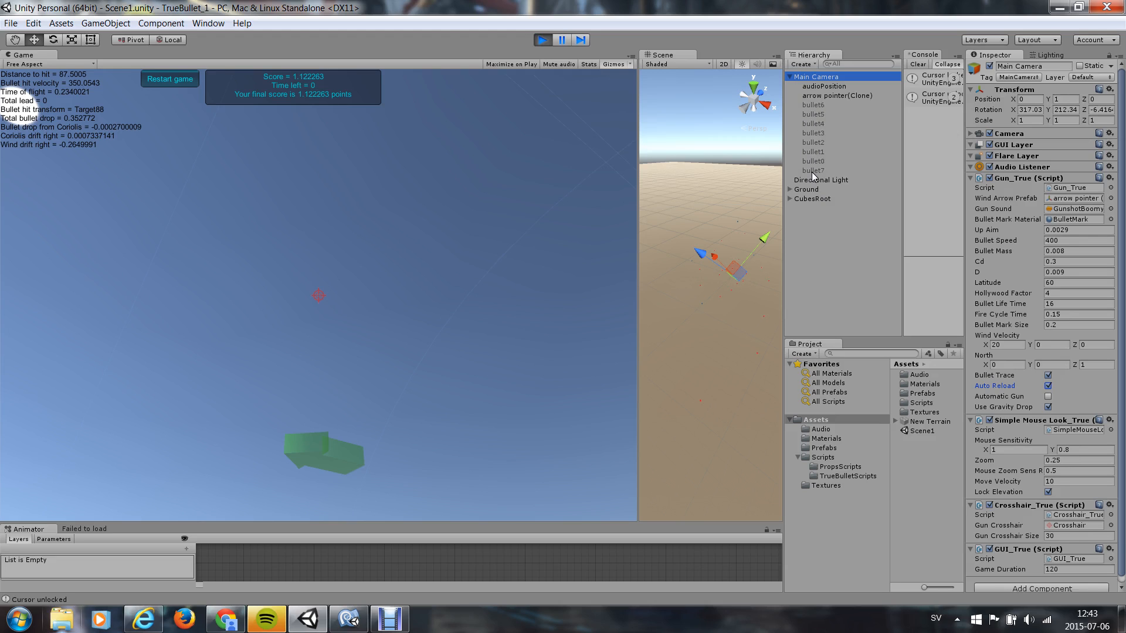
mouse_move(807, 115)
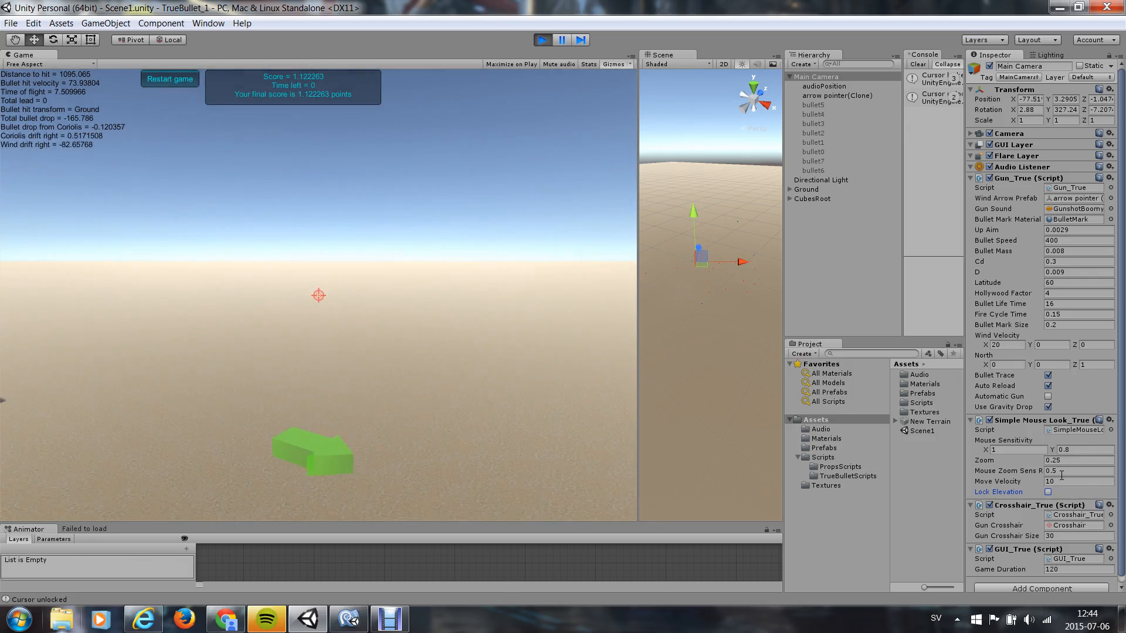
Step: Aim the camera toward a distant red target cube above the horizon
left_click(1048, 492)
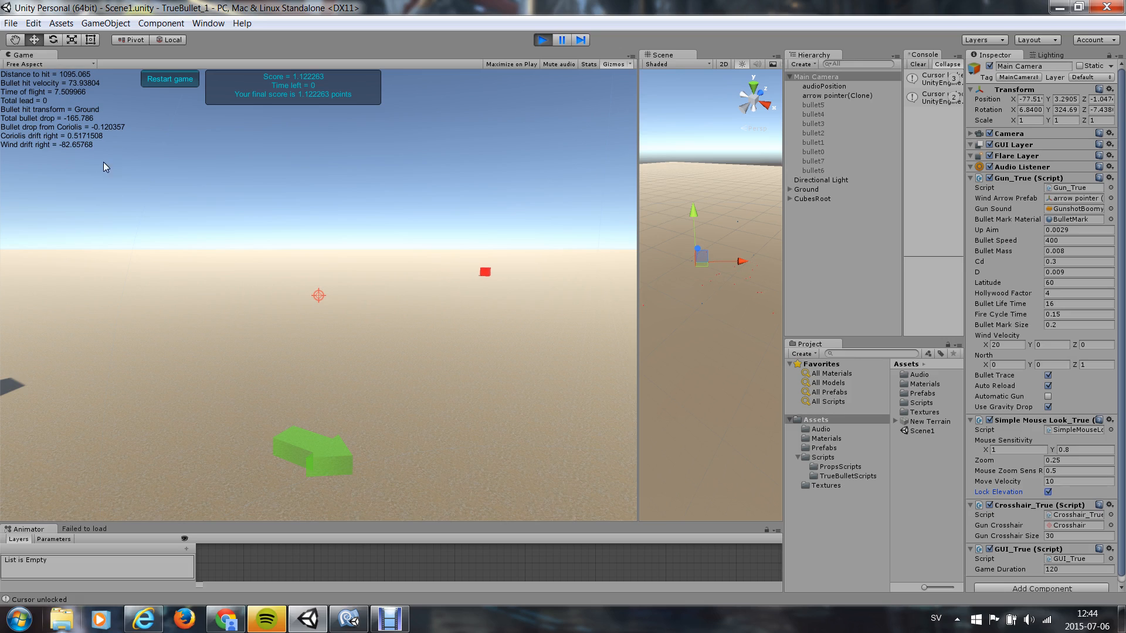
mouse_move(494, 238)
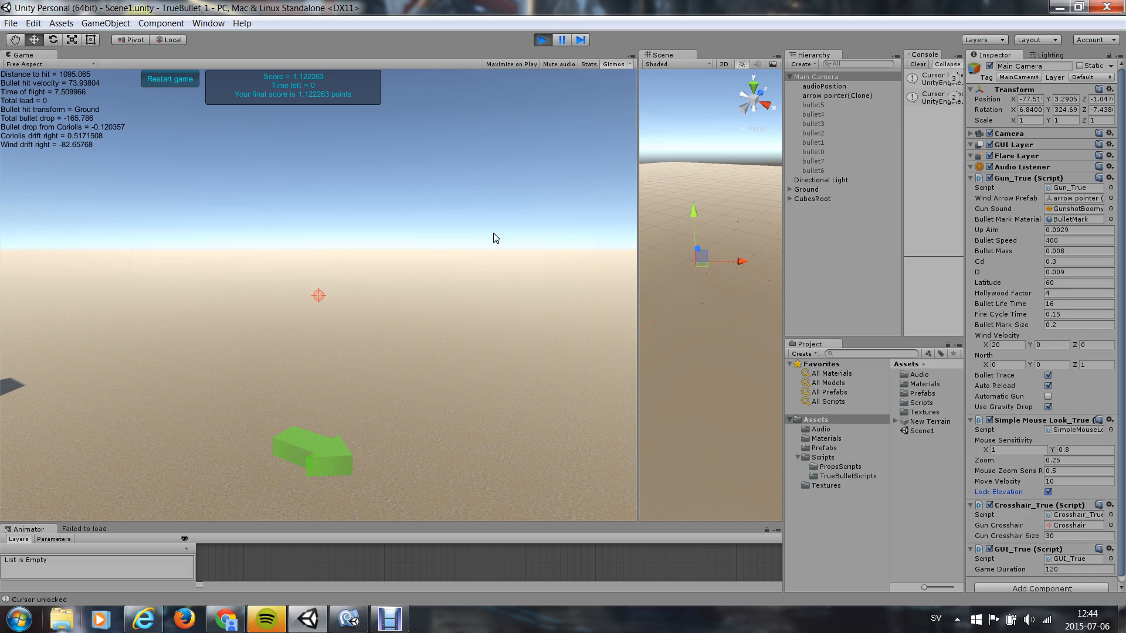
mouse_move(407, 431)
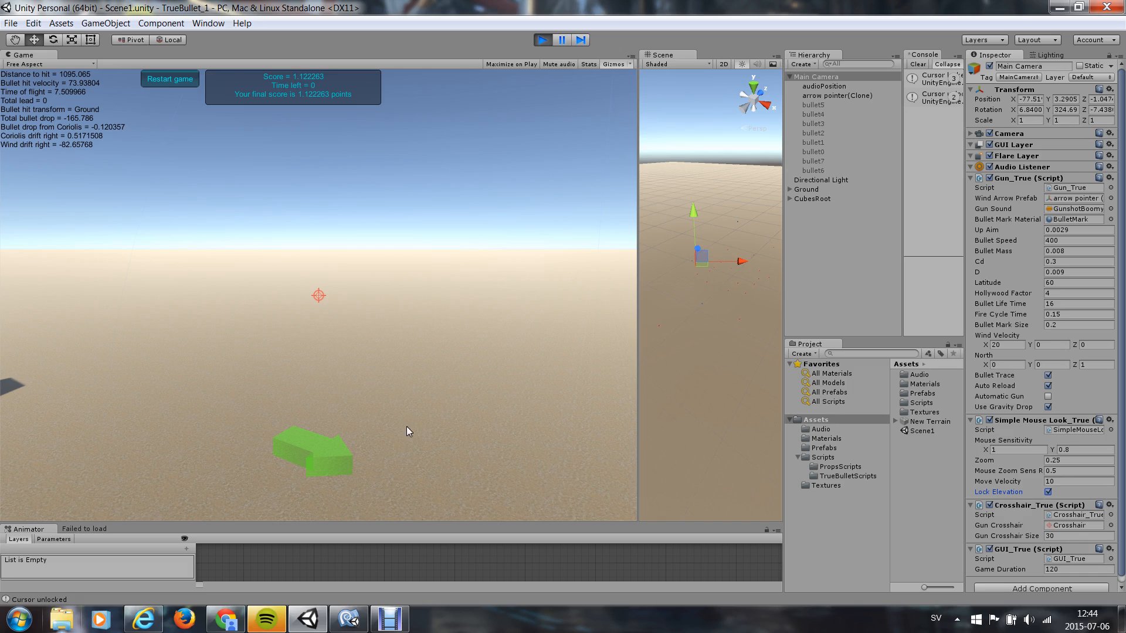
mouse_move(446, 324)
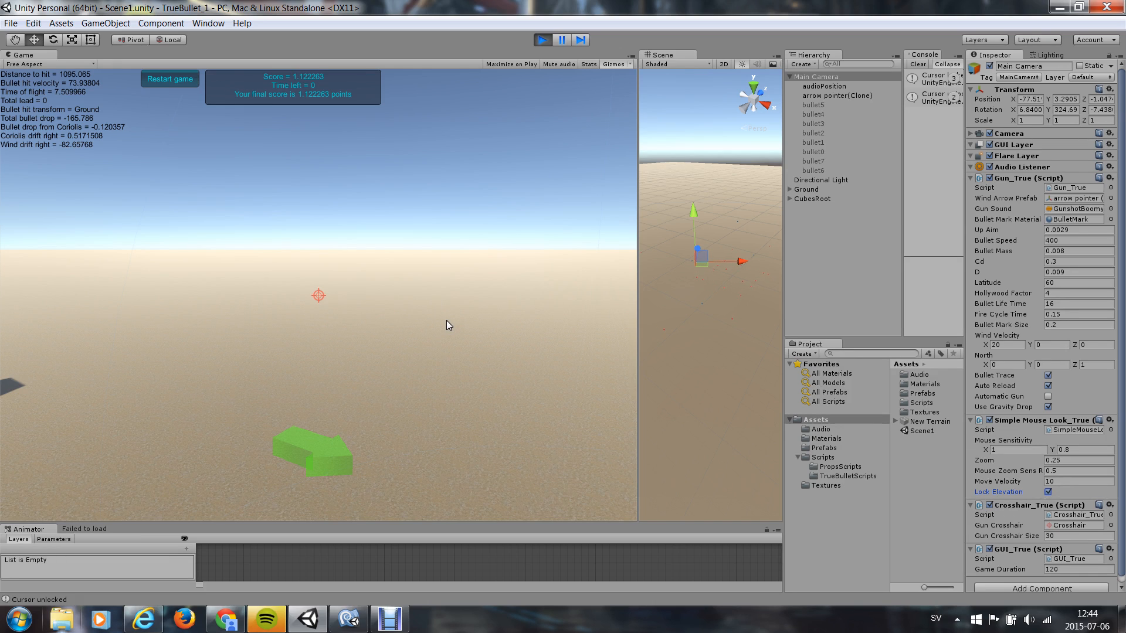